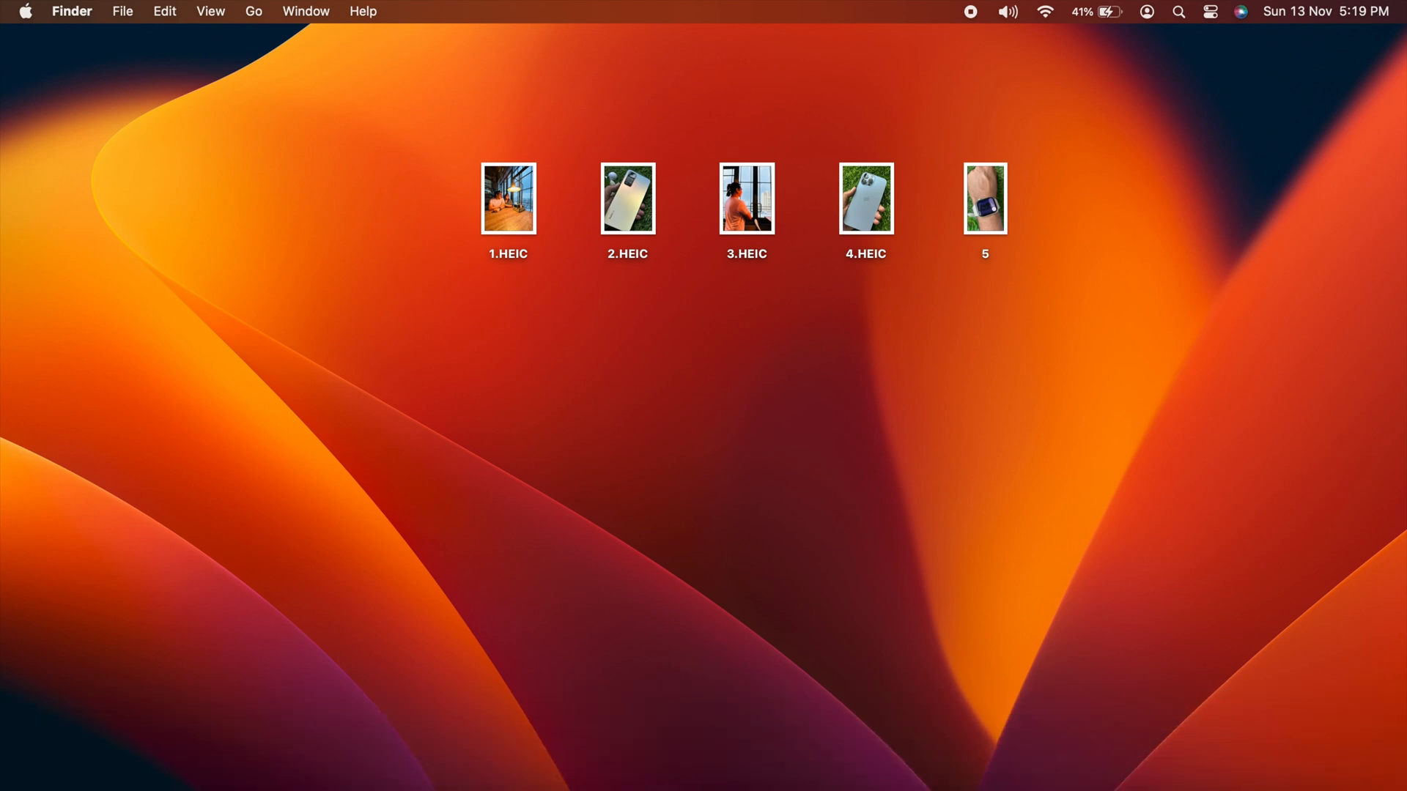
mouse_move(862, 346)
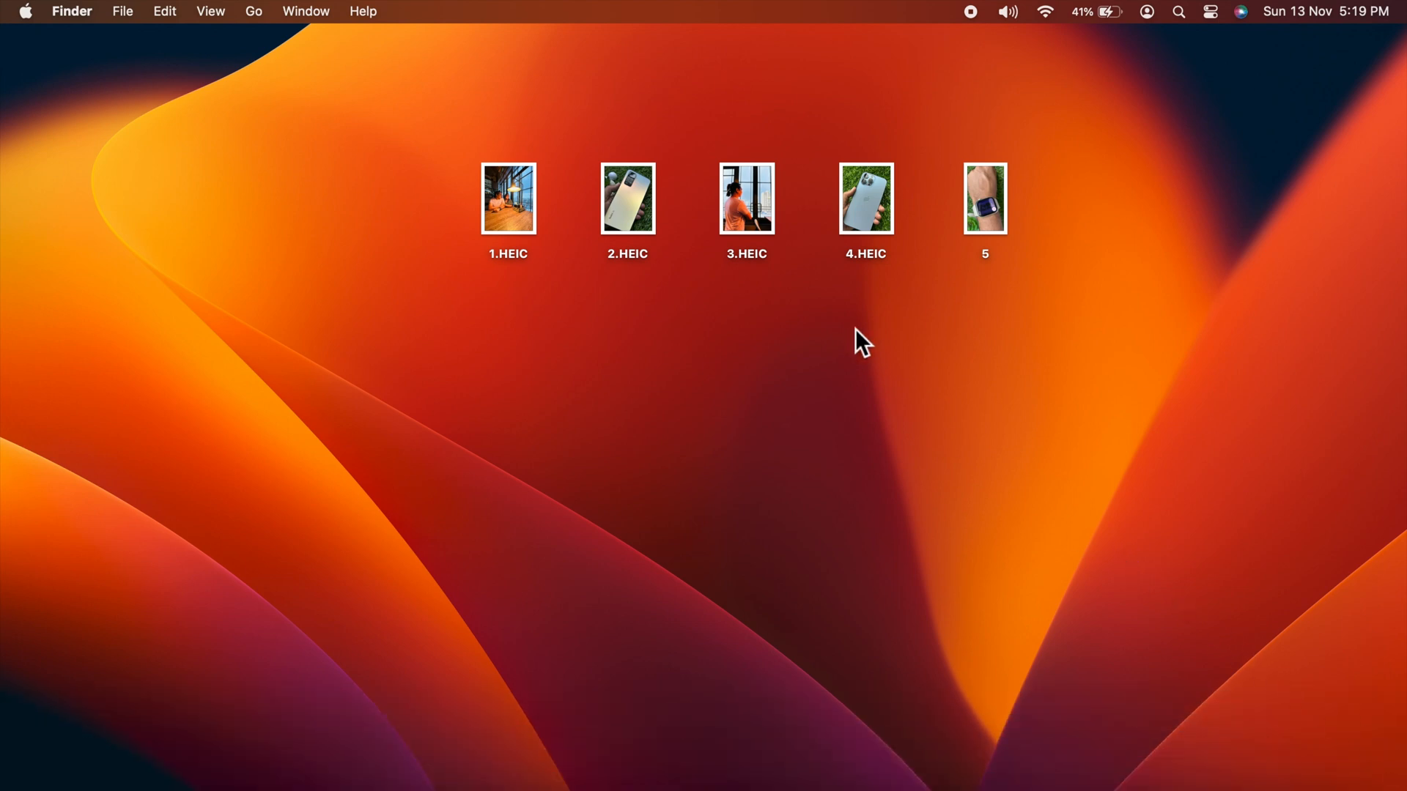
Select 3.HEIC, the photo of the person at the window, on the desktop
click(746, 198)
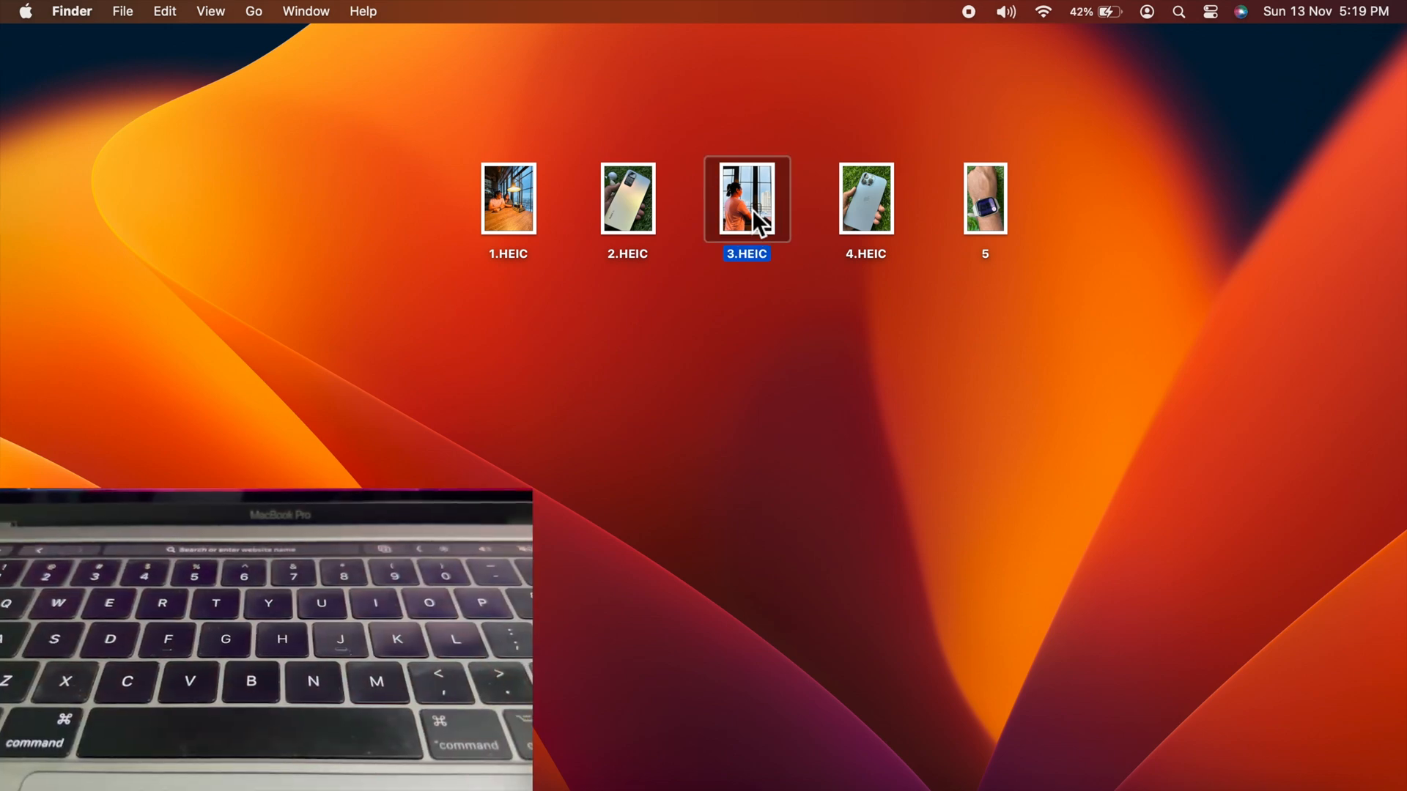
Quick Look 3.HEIC and Copy Subject to lift the person without the window background
key(space)
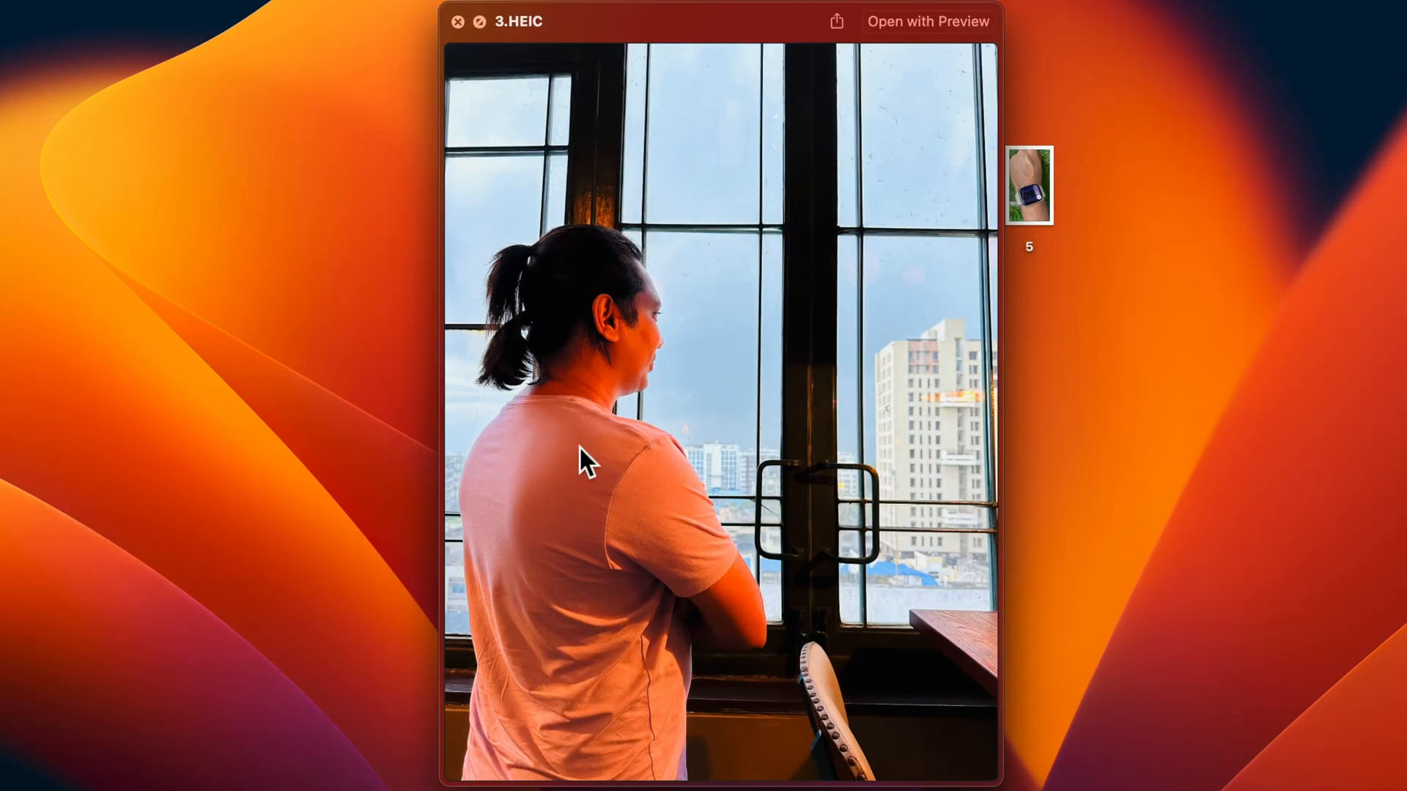
right_click(579, 460)
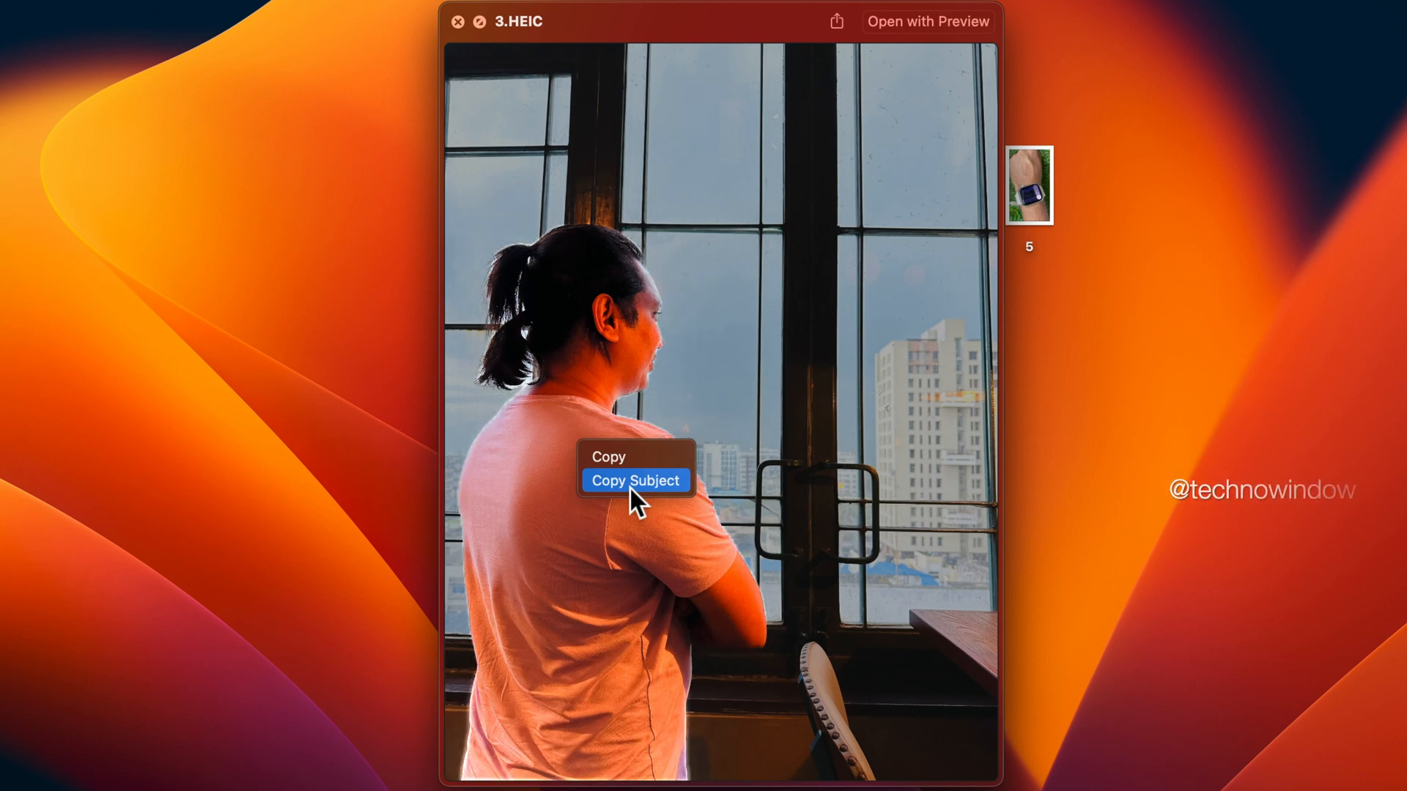
click(635, 480)
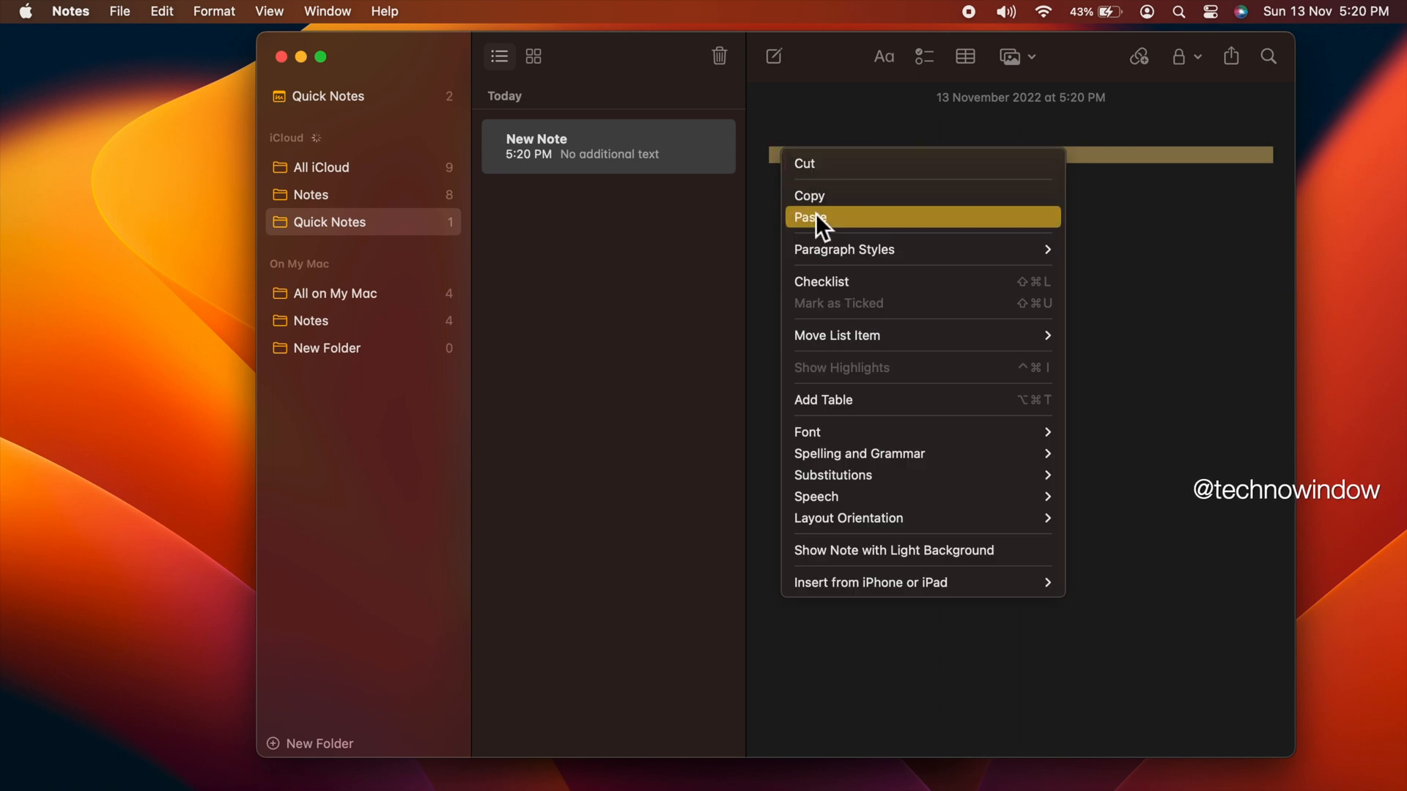
Paste the cut-out person into the new note and close Notes
click(809, 217)
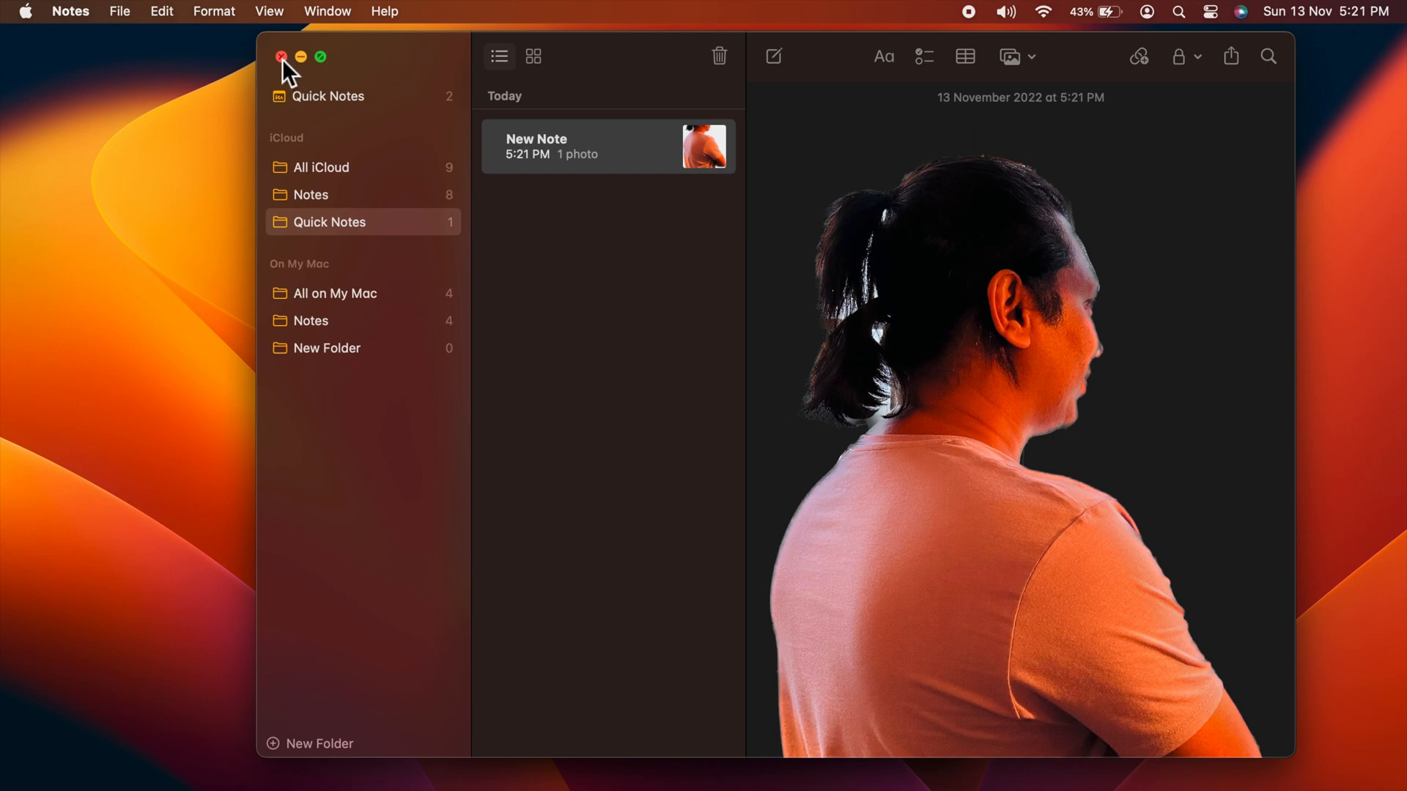
click(280, 57)
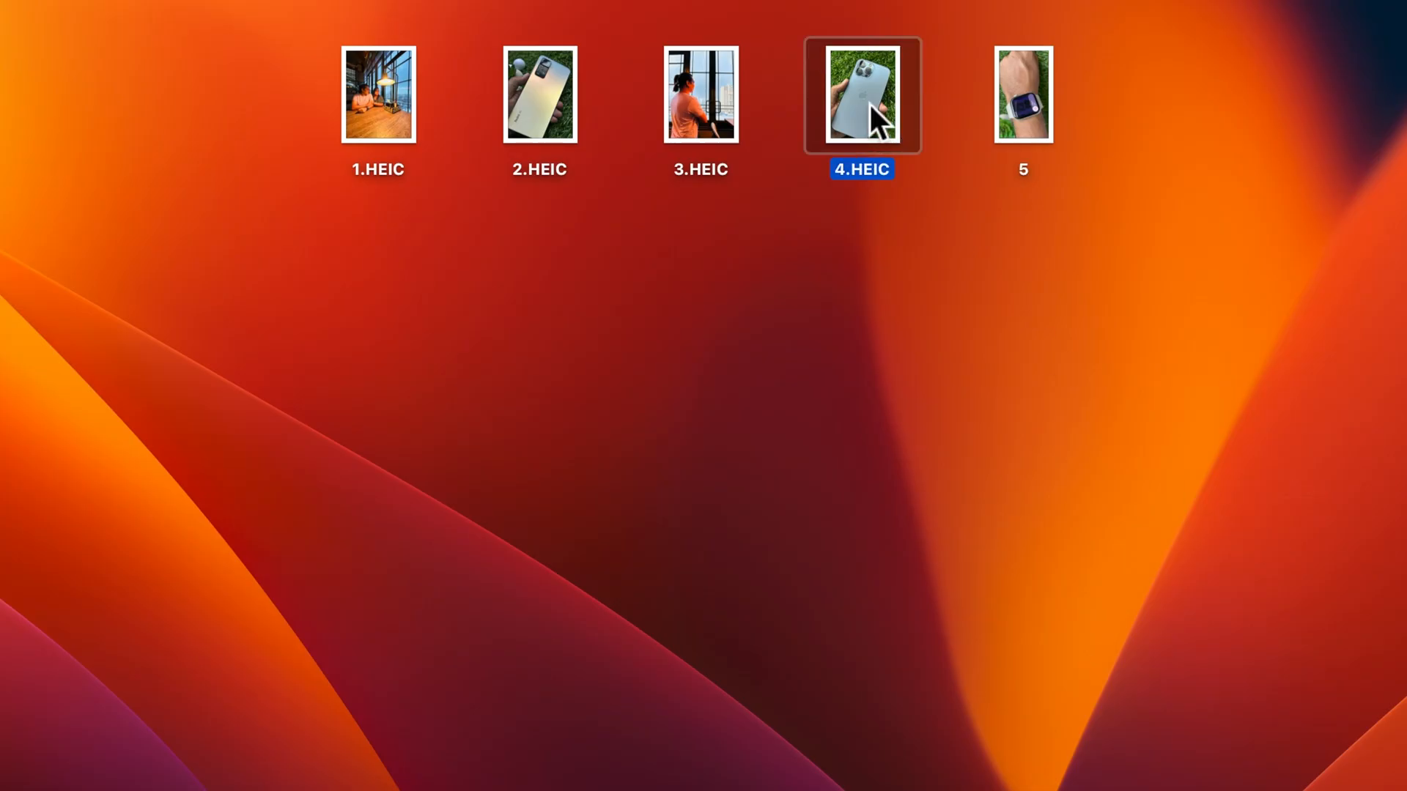
Run Quick Actions > Remove Background on 4.HEIC to create a cut-out copy
right_click(861, 96)
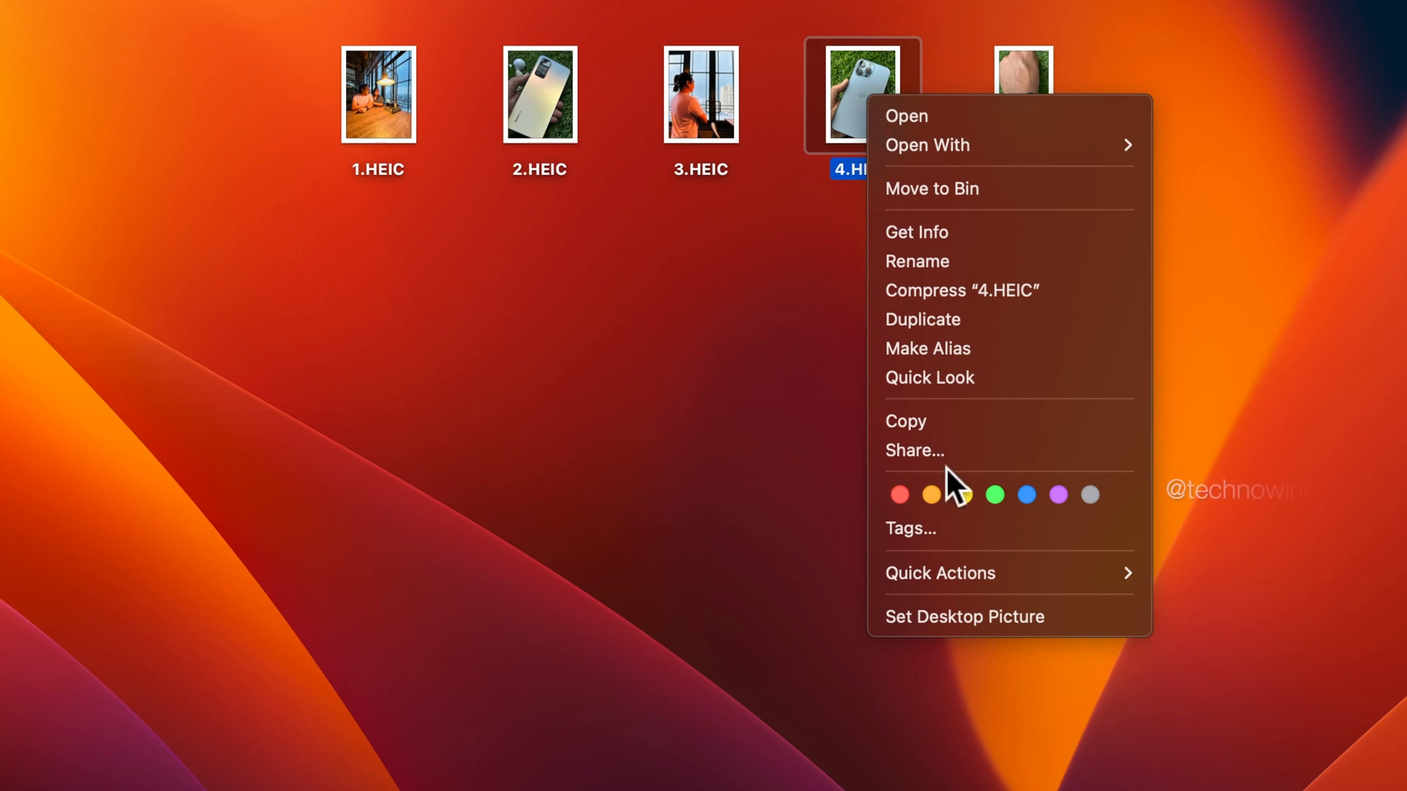
mouse_move(939, 573)
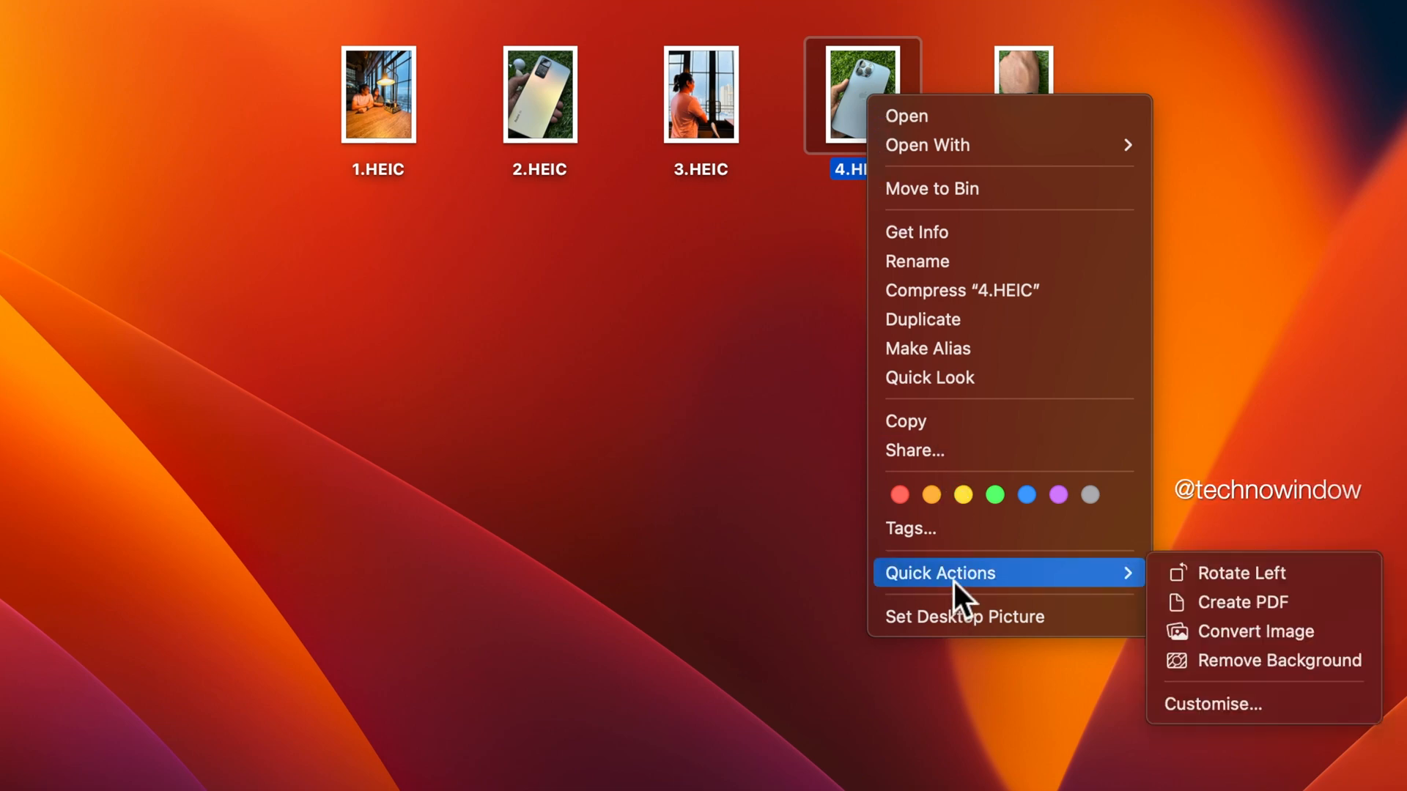
mouse_move(1230, 636)
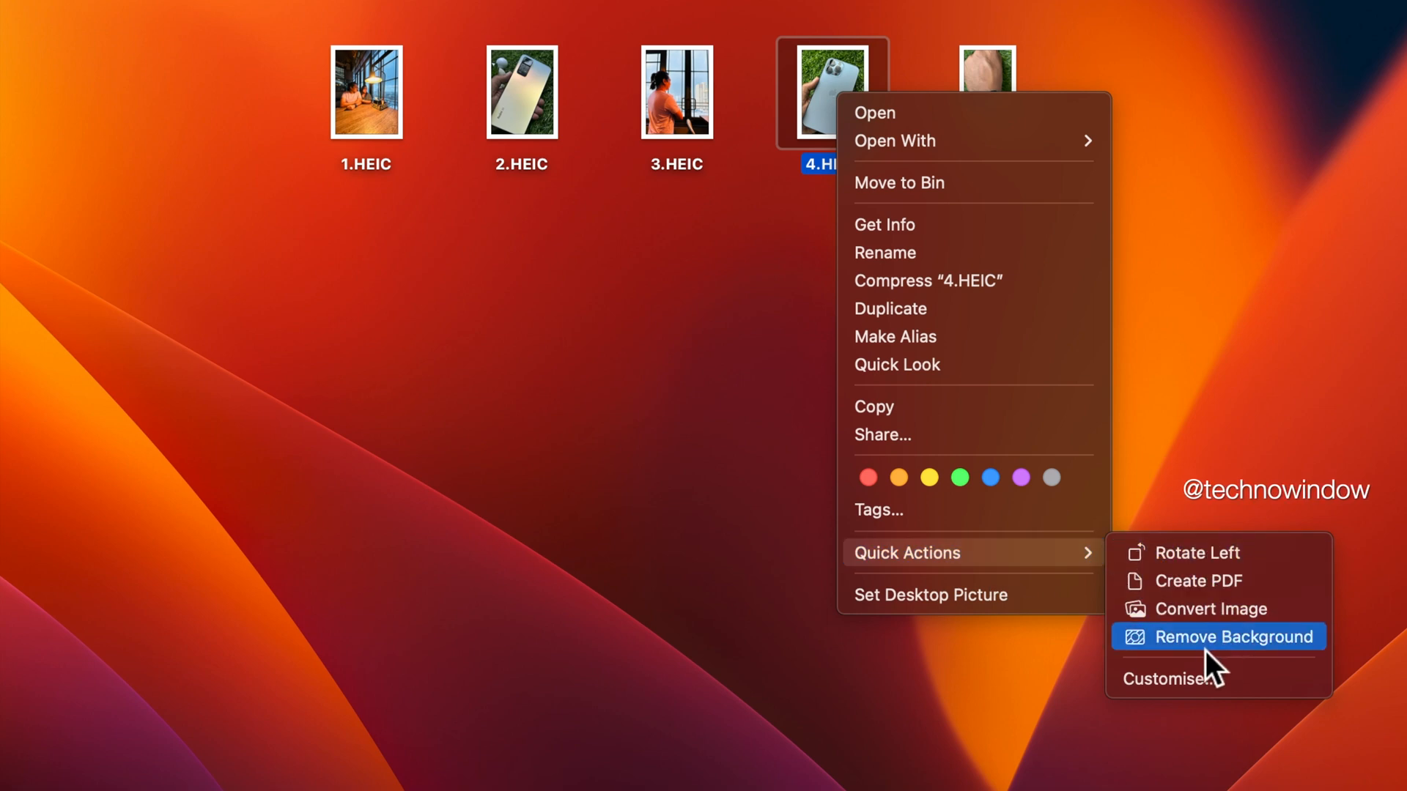
click(1230, 636)
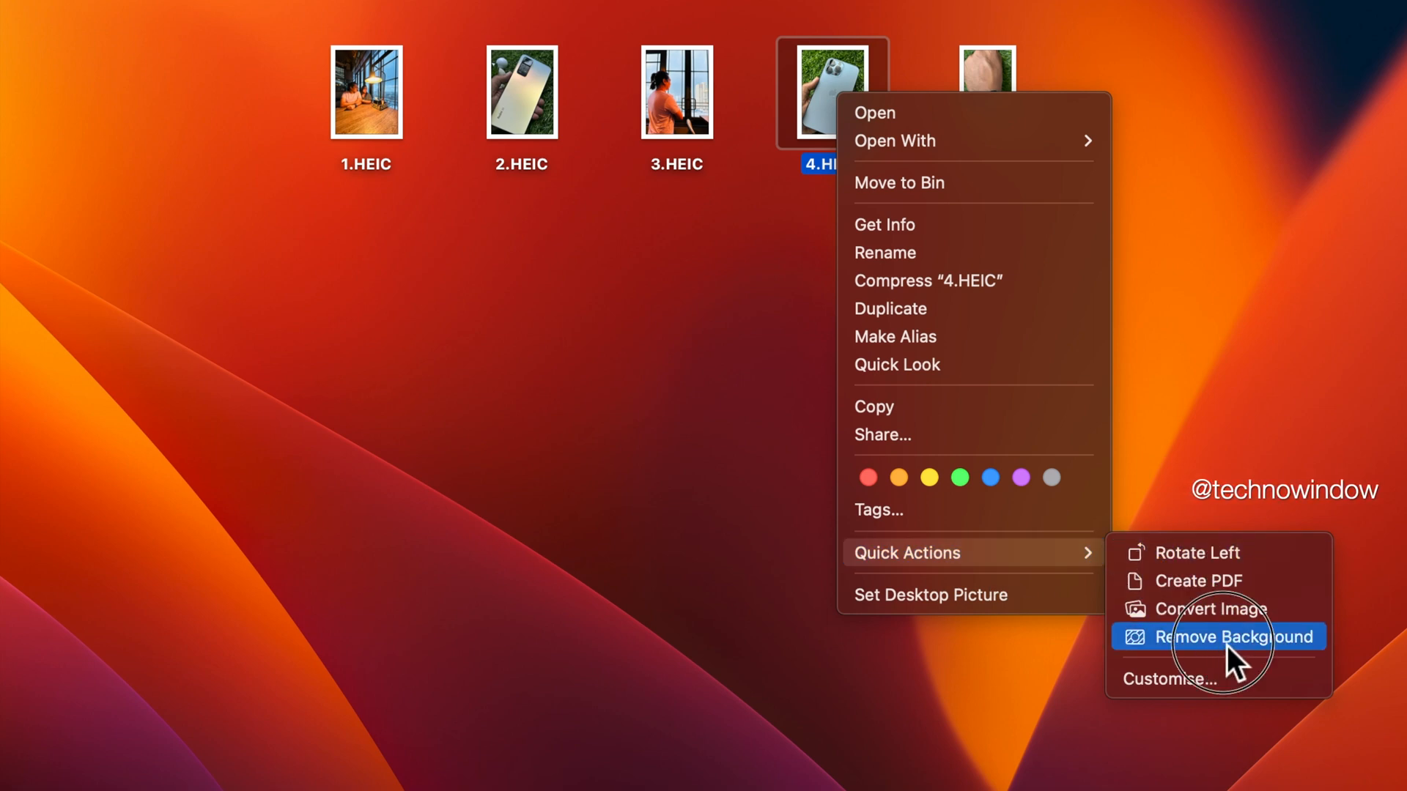
click(1218, 636)
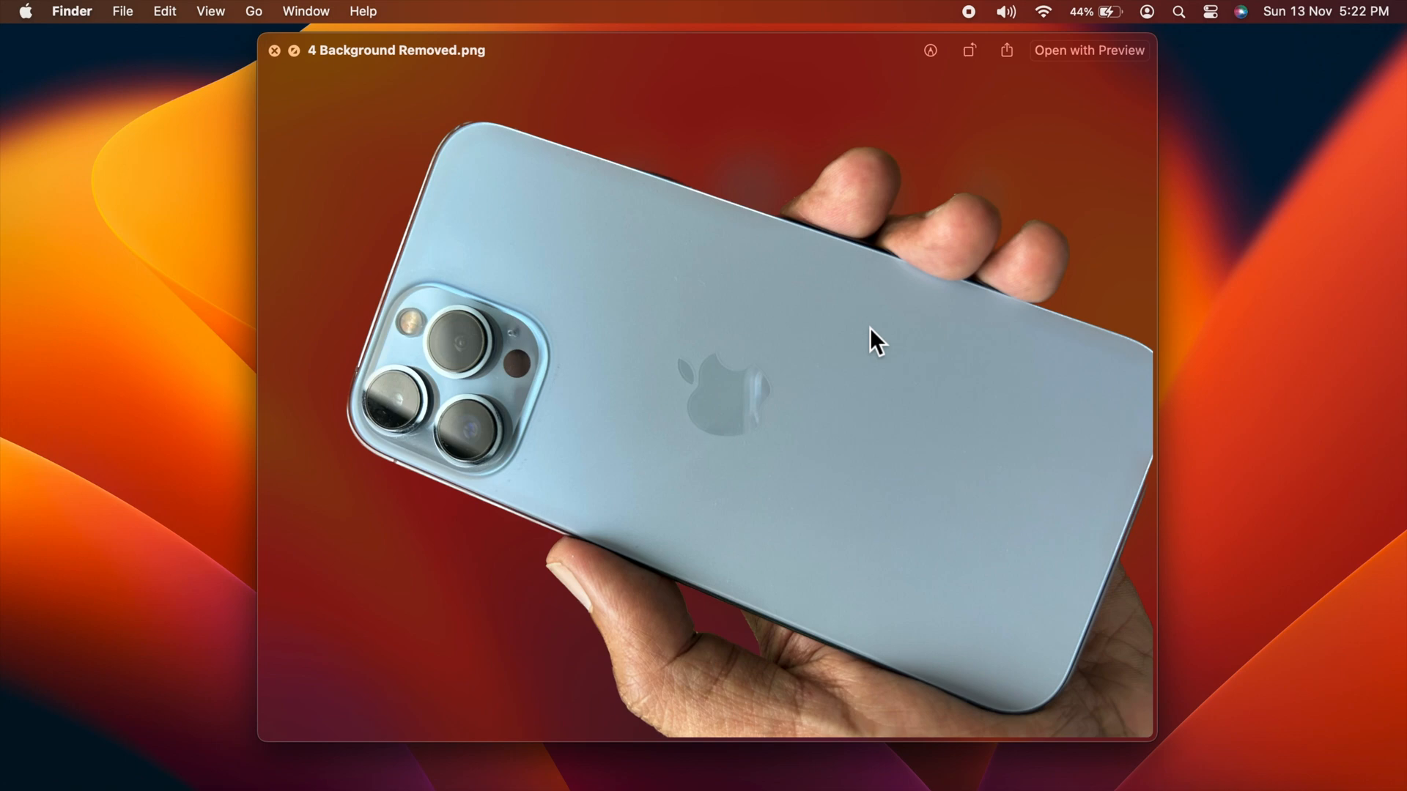
Inspect 4 Background Removed.png showing the phone and hand isolated, then close the preview
click(930, 49)
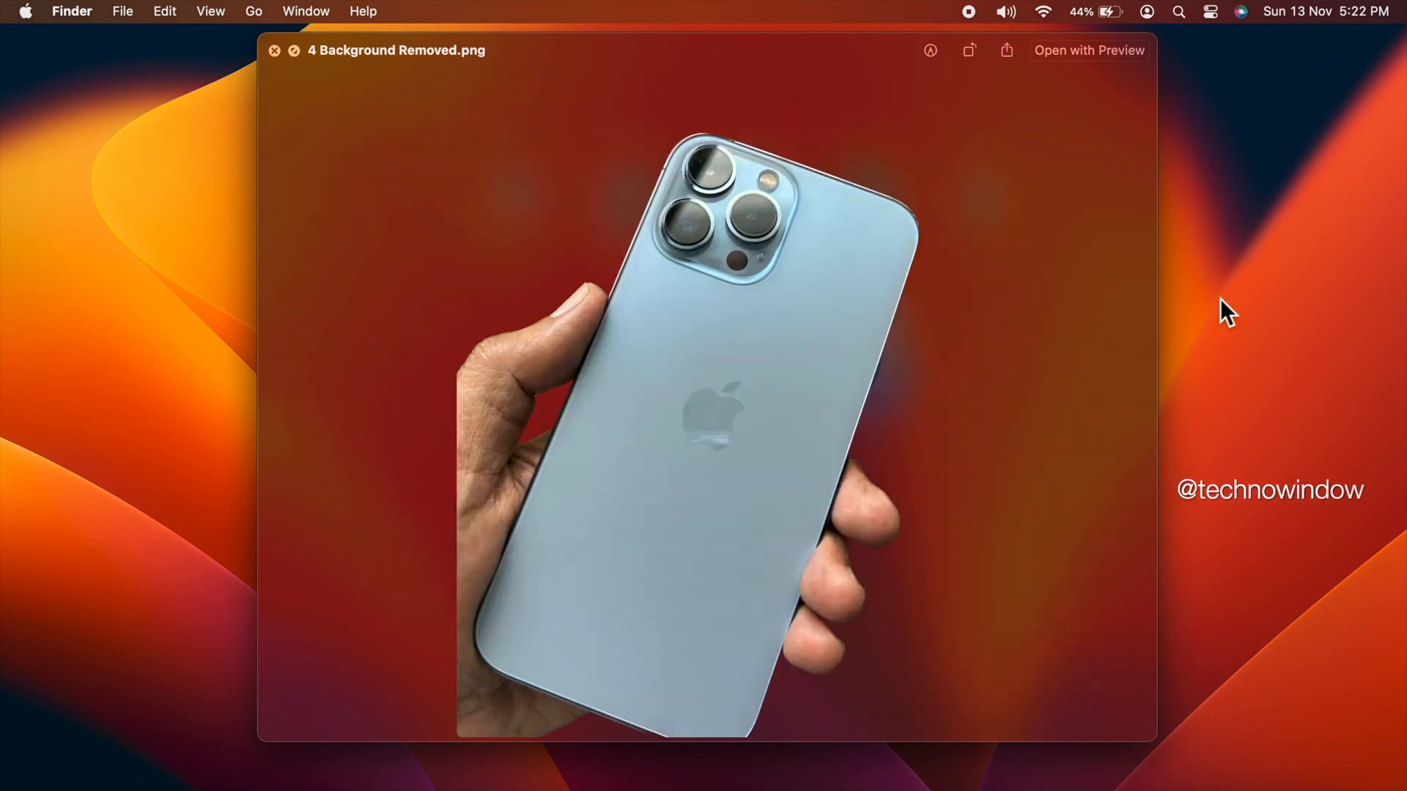
click(274, 50)
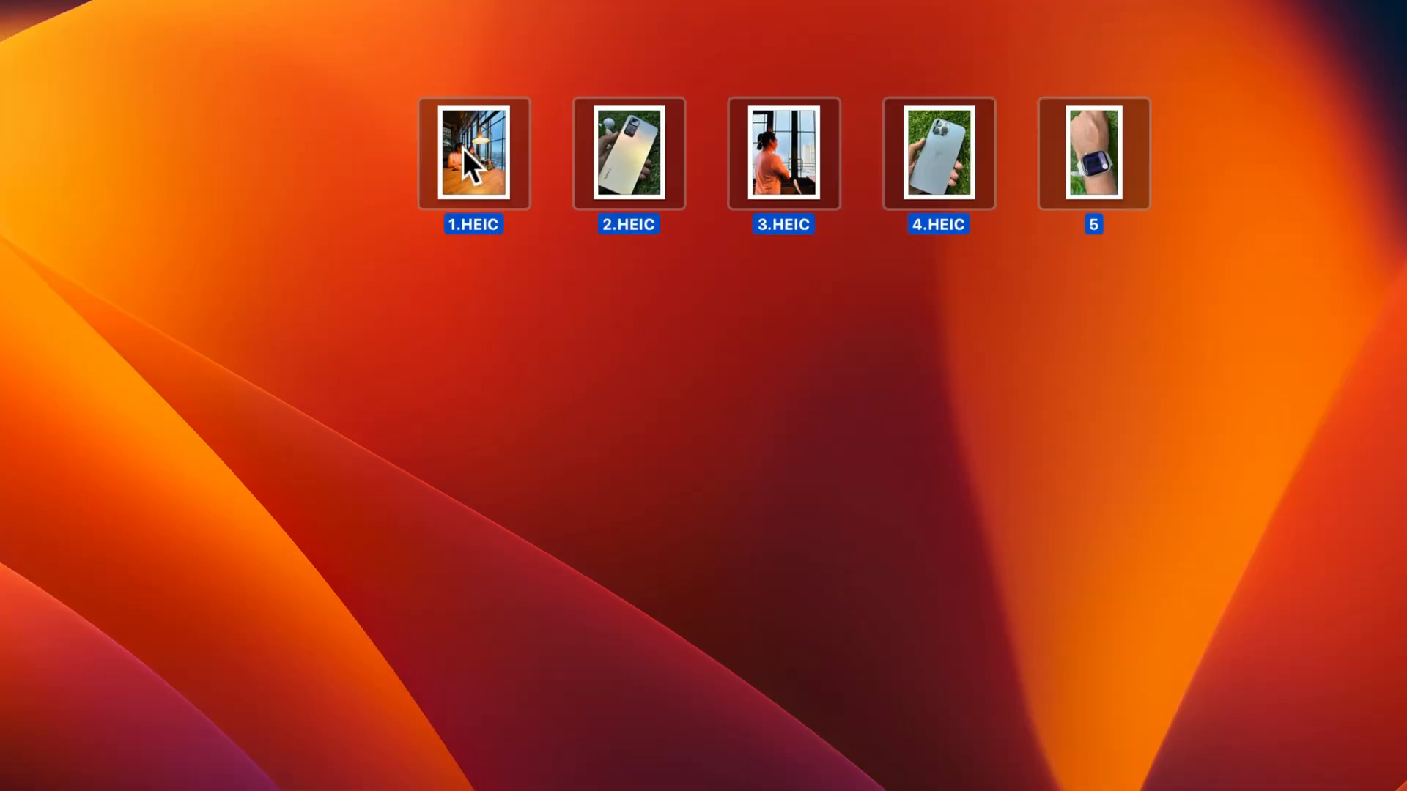
Run Remove Background on all five selected desktop photos at once
right_click(474, 152)
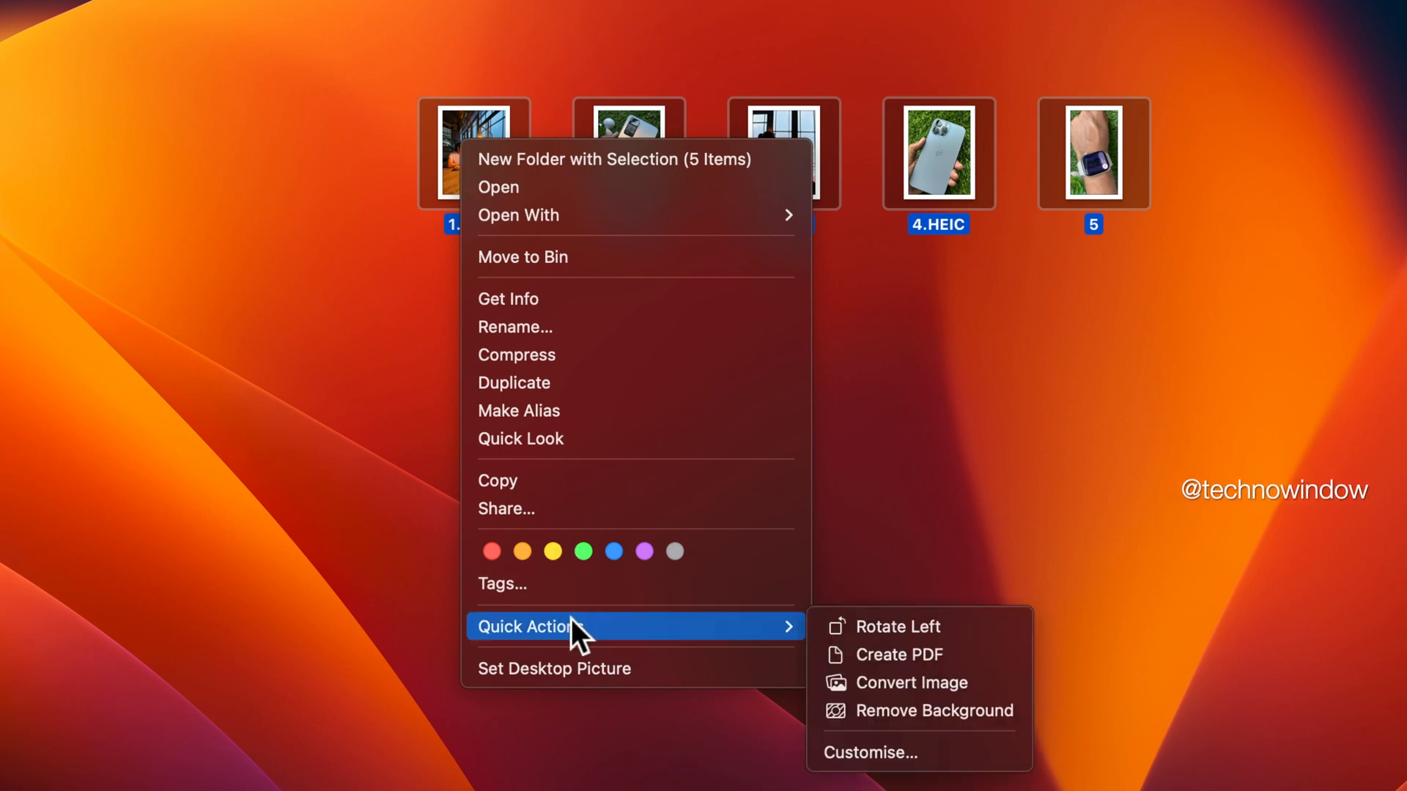
mouse_move(923, 726)
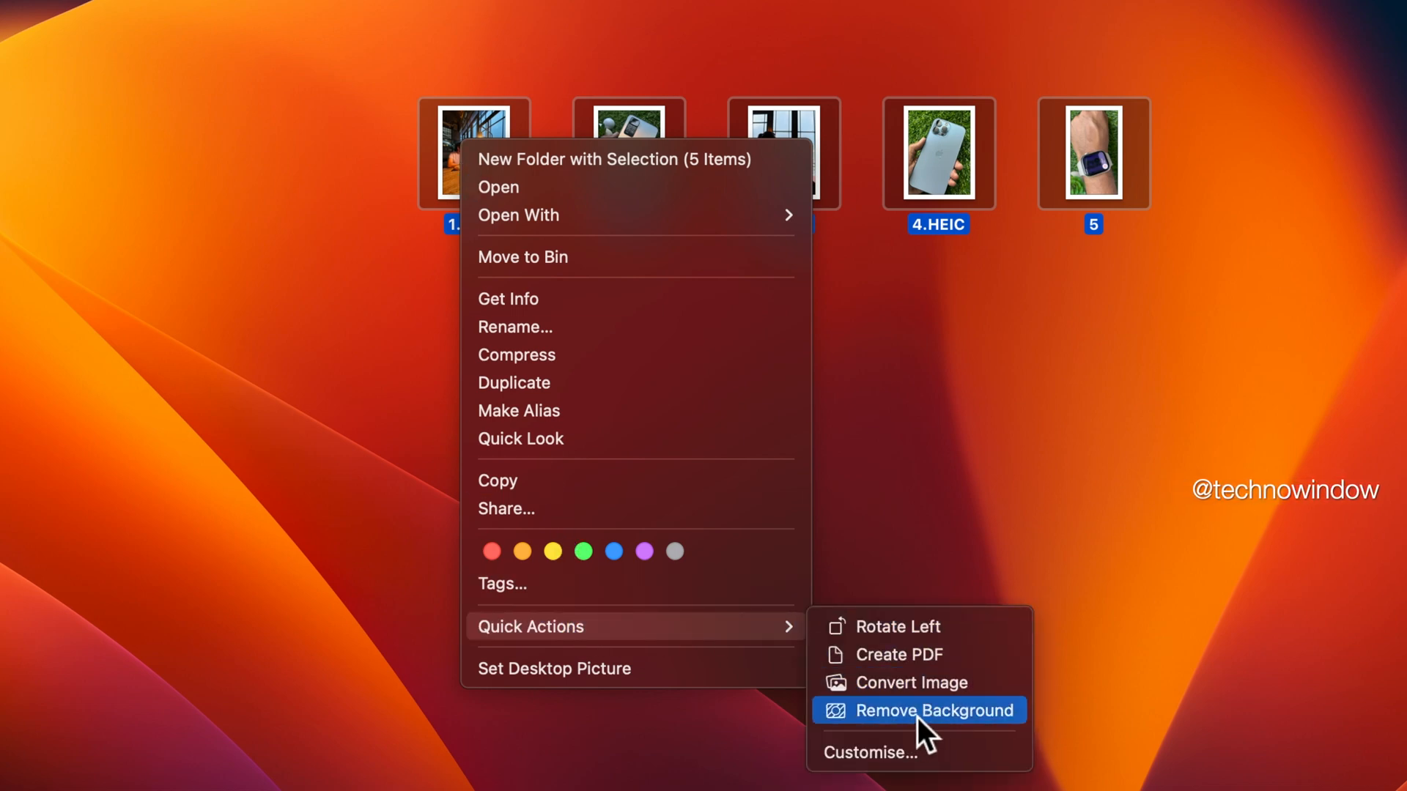
click(930, 709)
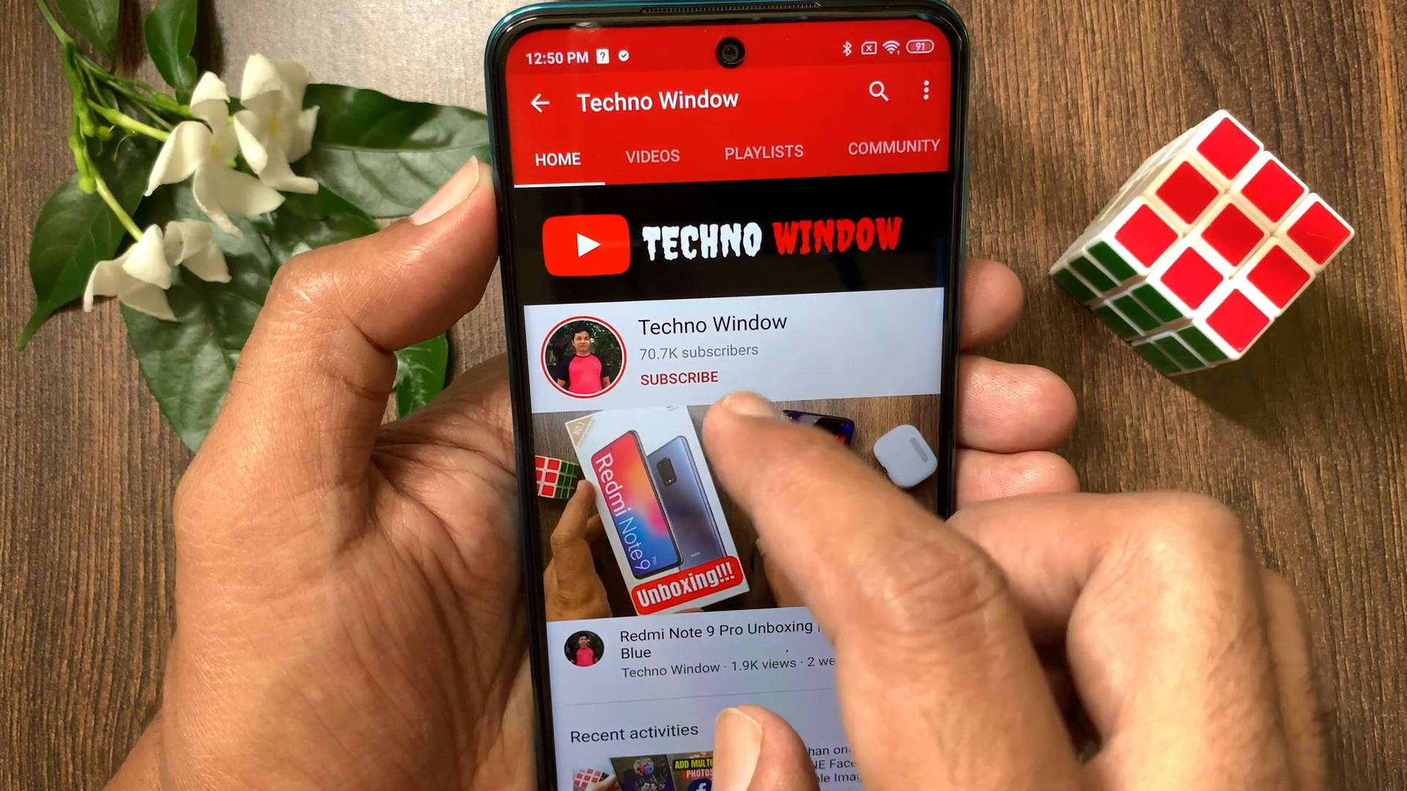
click(677, 378)
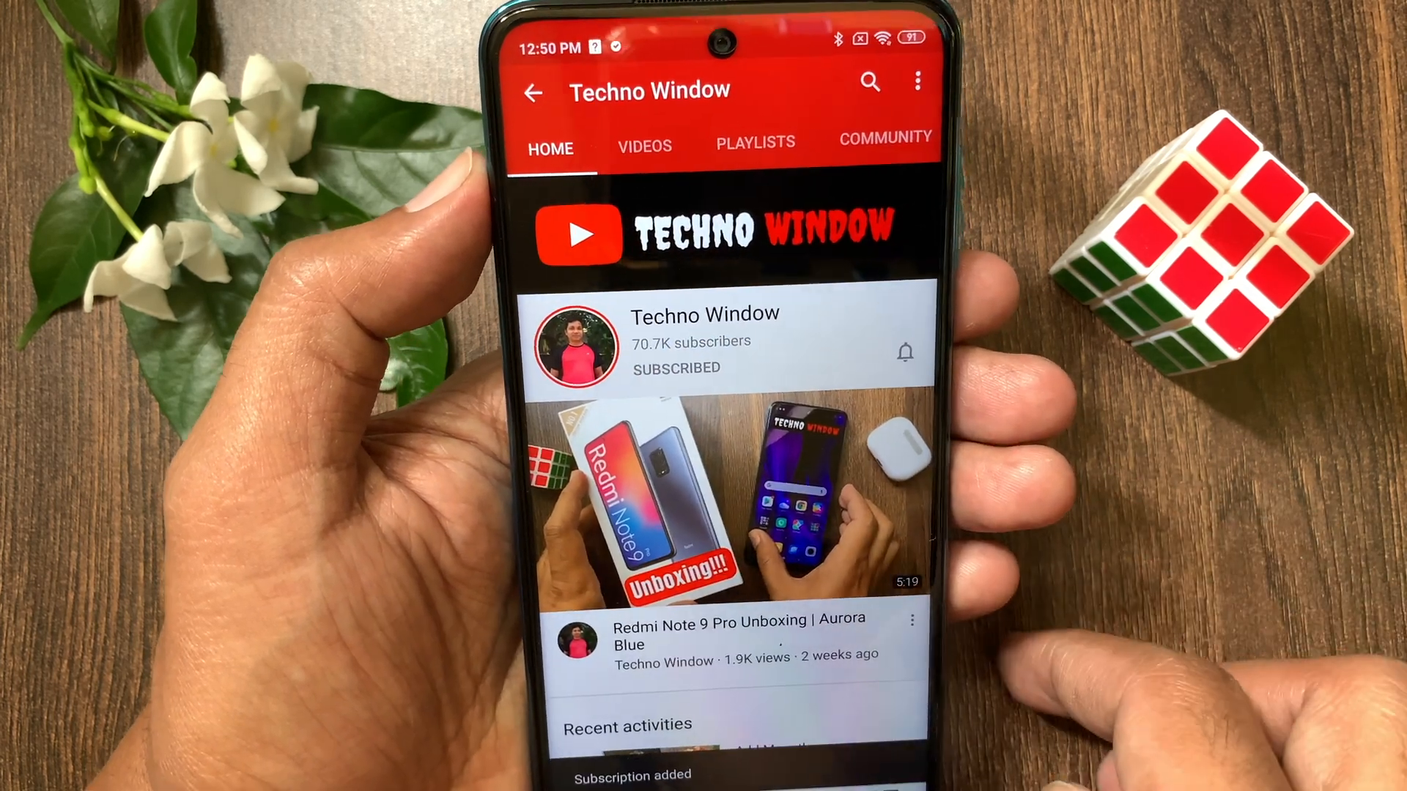